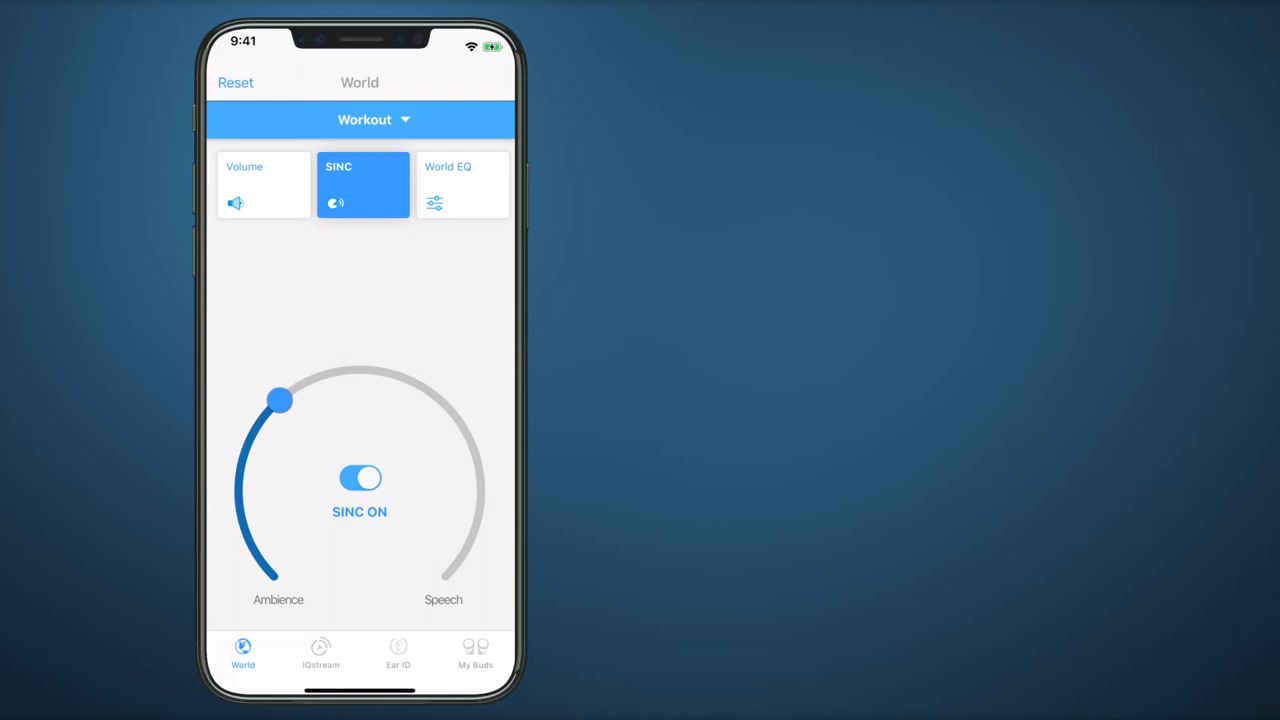
Step: Toggle SINC off and on, then slide the balance fully to Ambience and back
left_click(360, 478)
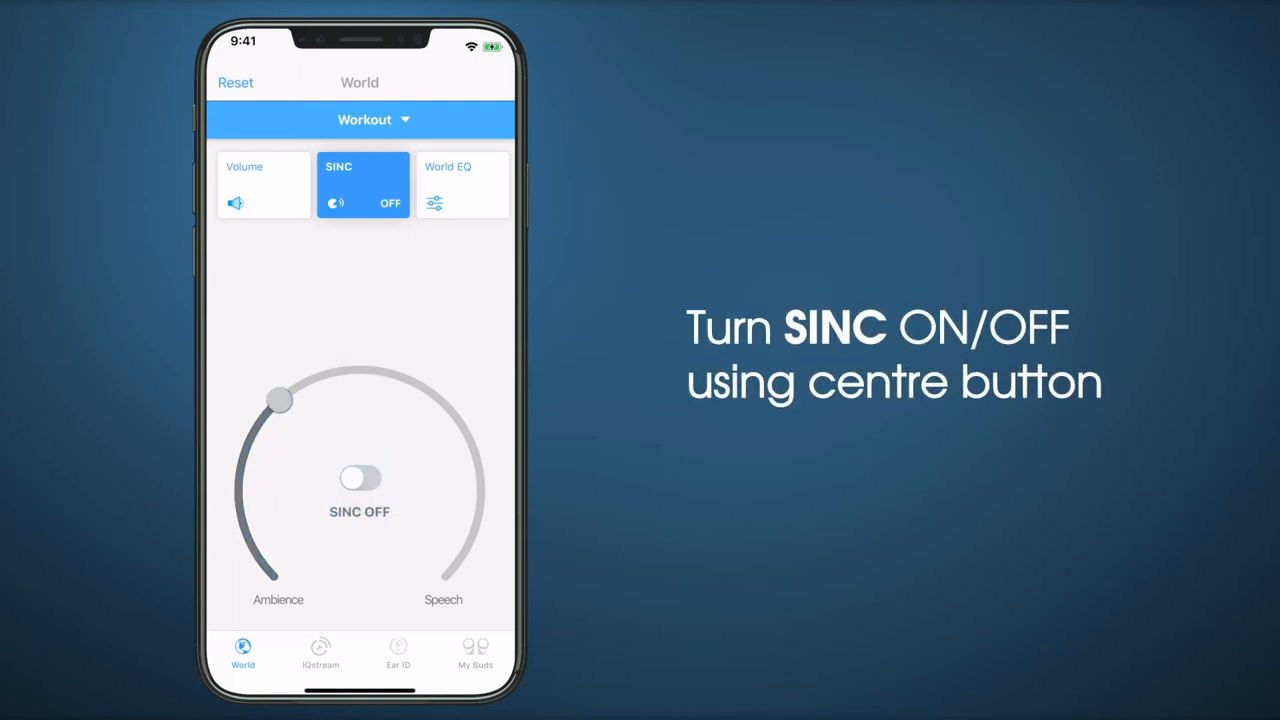
left_click(360, 476)
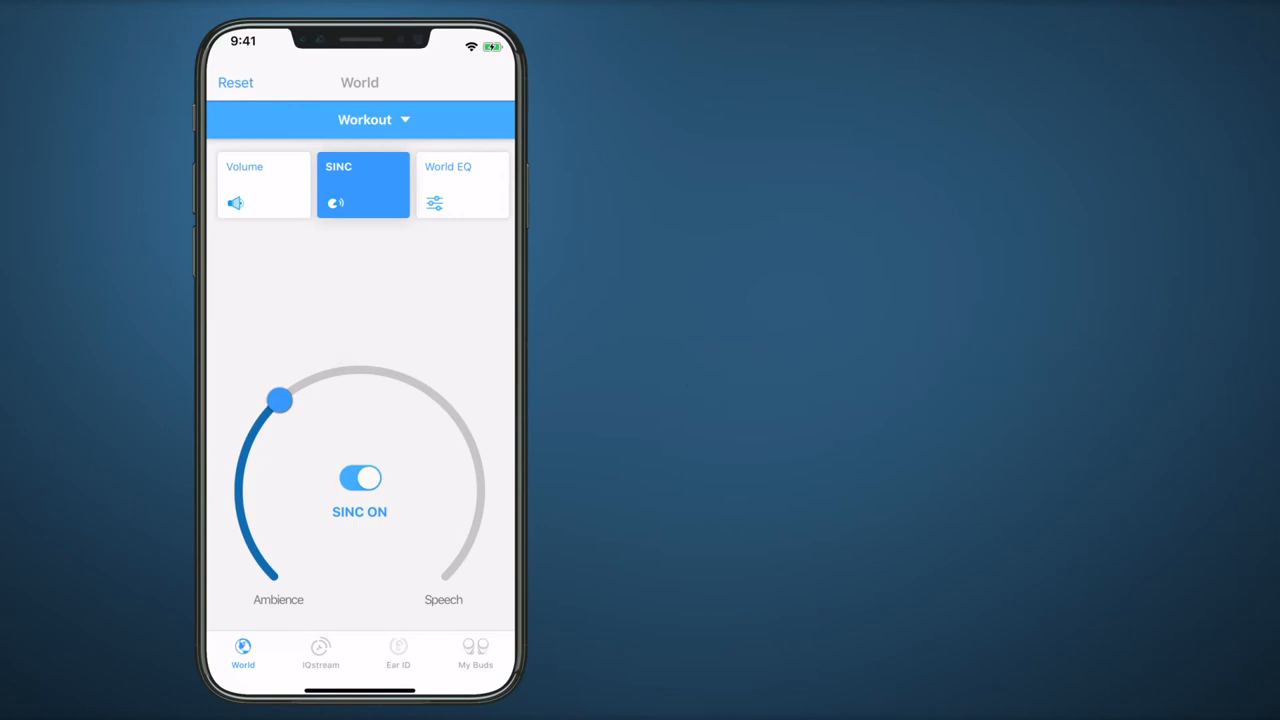
left_click_drag(280, 400, 264, 414)
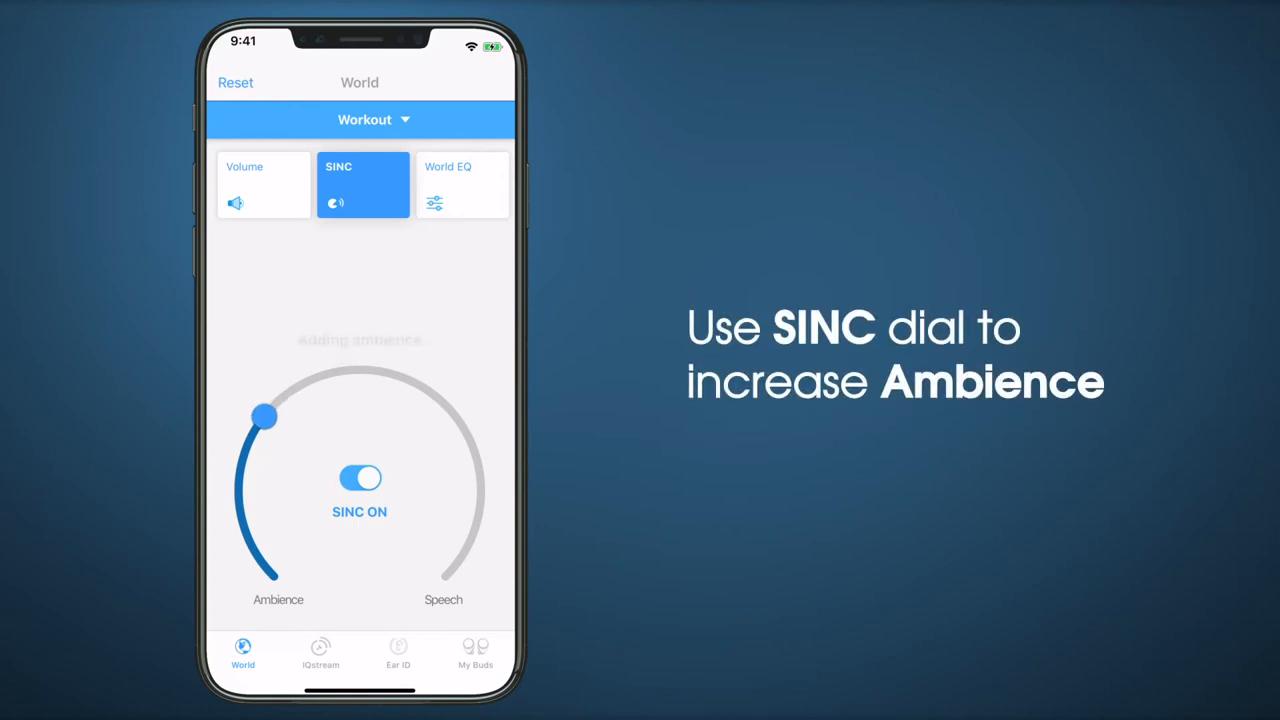
left_click_drag(264, 414, 276, 578)
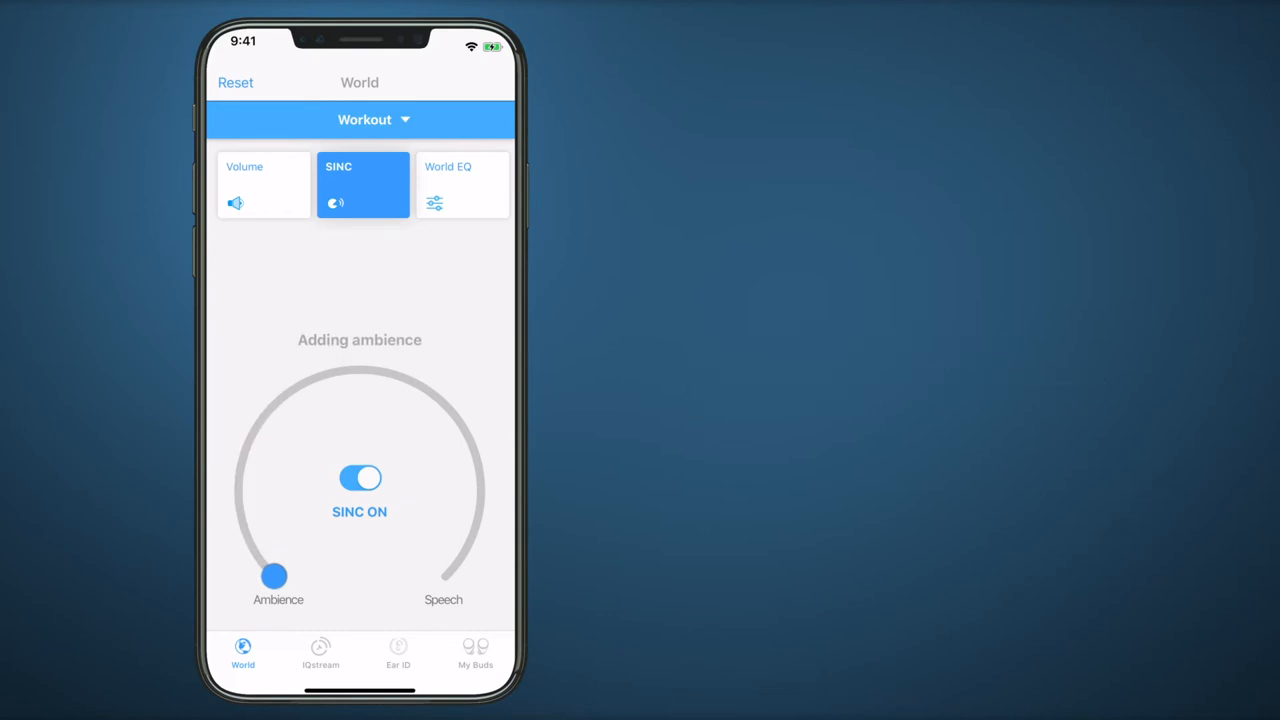
left_click_drag(274, 576, 278, 400)
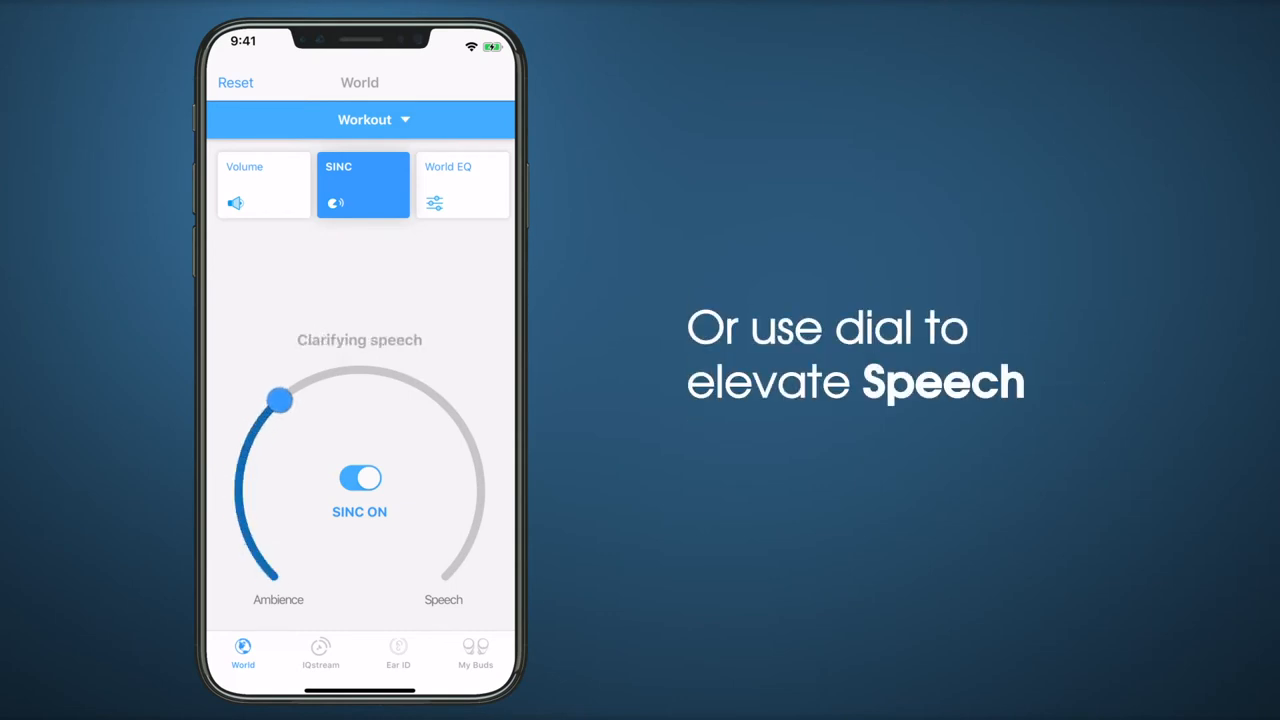
Step: Swing the SINC balance fully to Speech, back to start, then fully to Ambience
left_click_drag(278, 400, 482, 496)
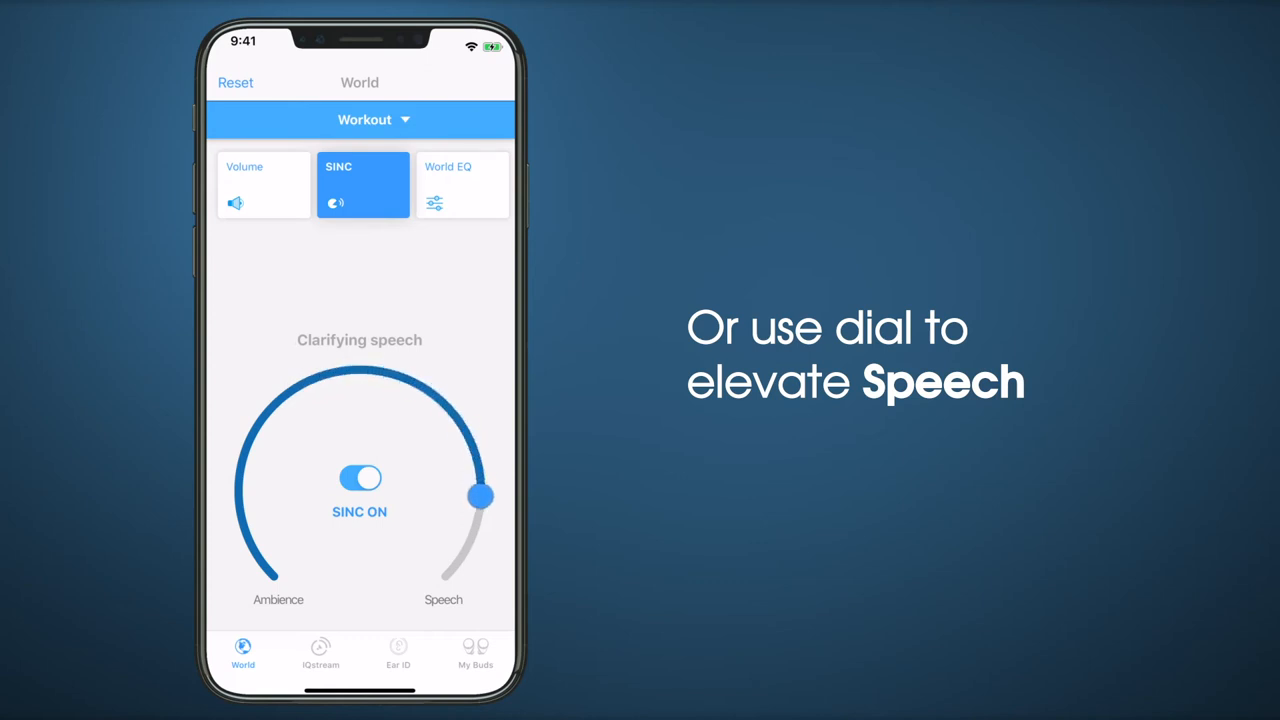
left_click_drag(480, 496, 444, 576)
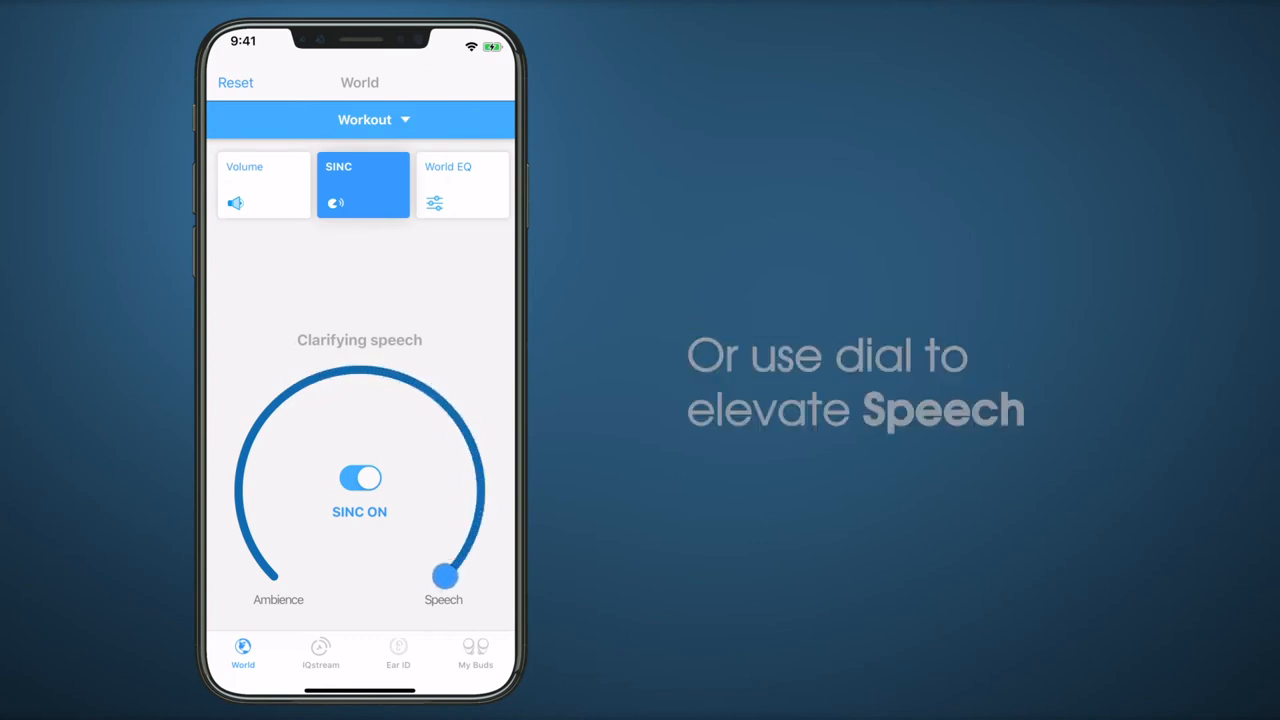
left_click_drag(444, 576, 476, 528)
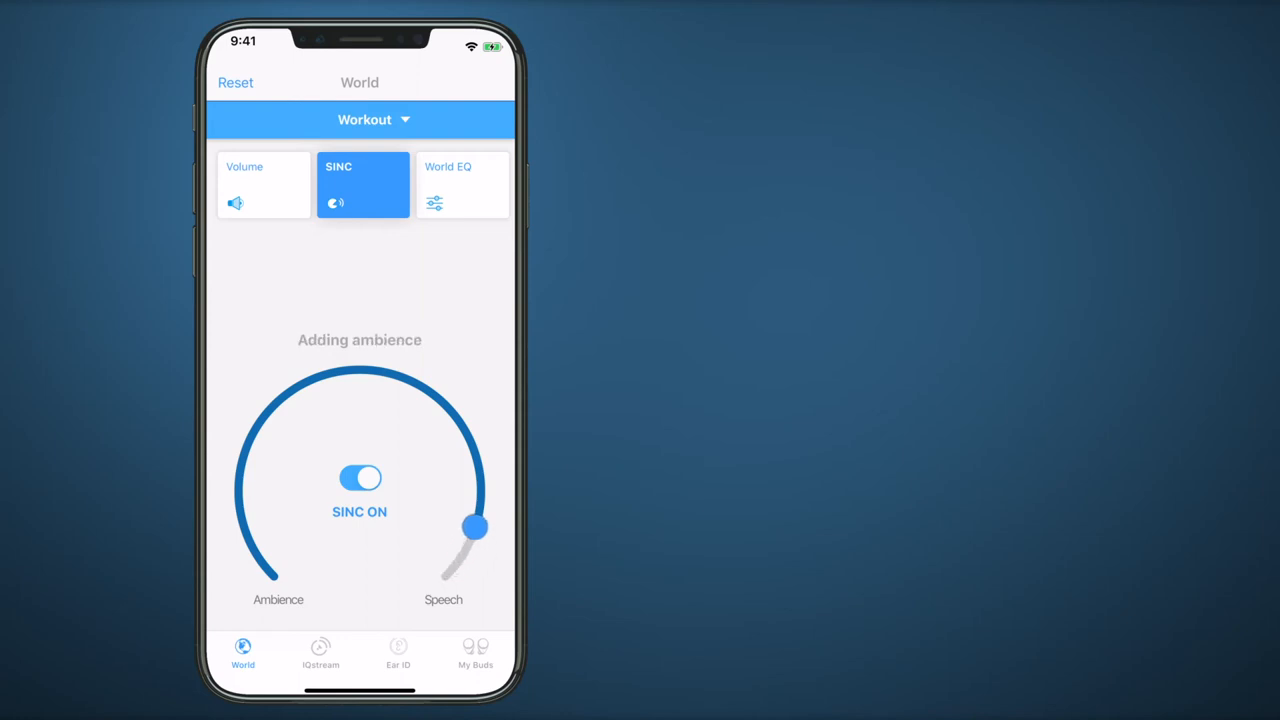
left_click_drag(476, 528, 284, 396)
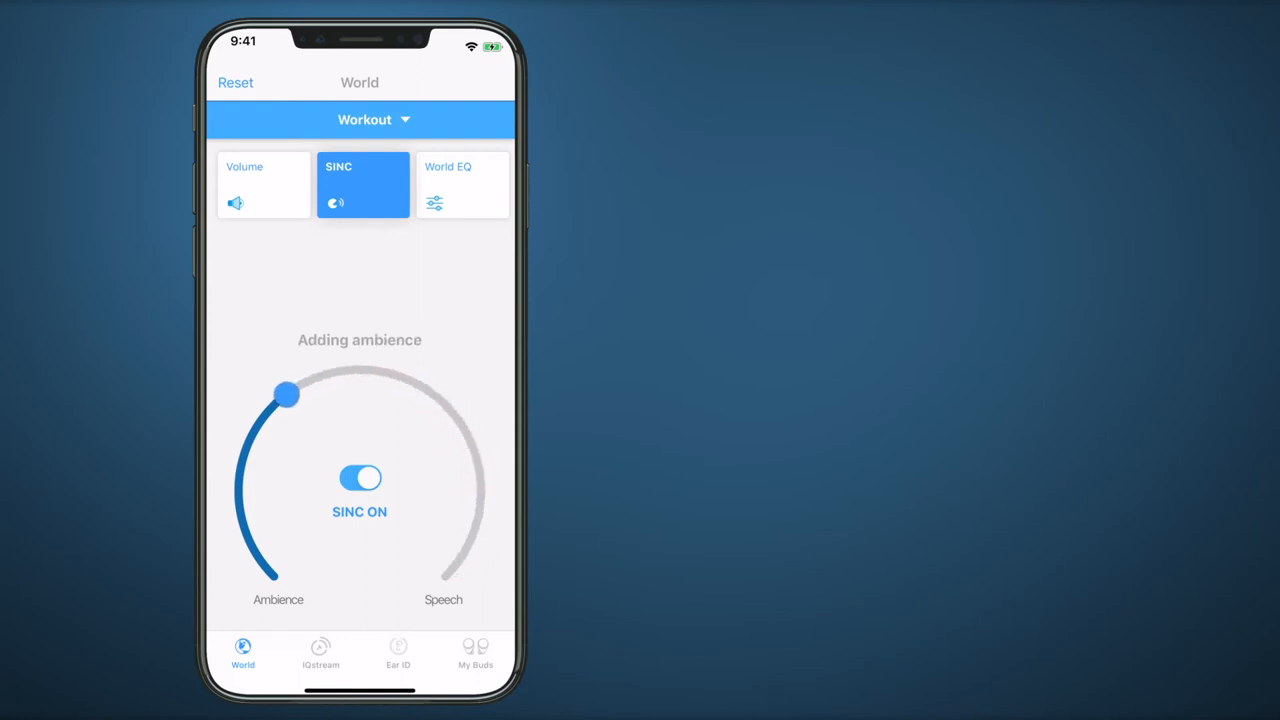
left_click_drag(284, 394, 272, 576)
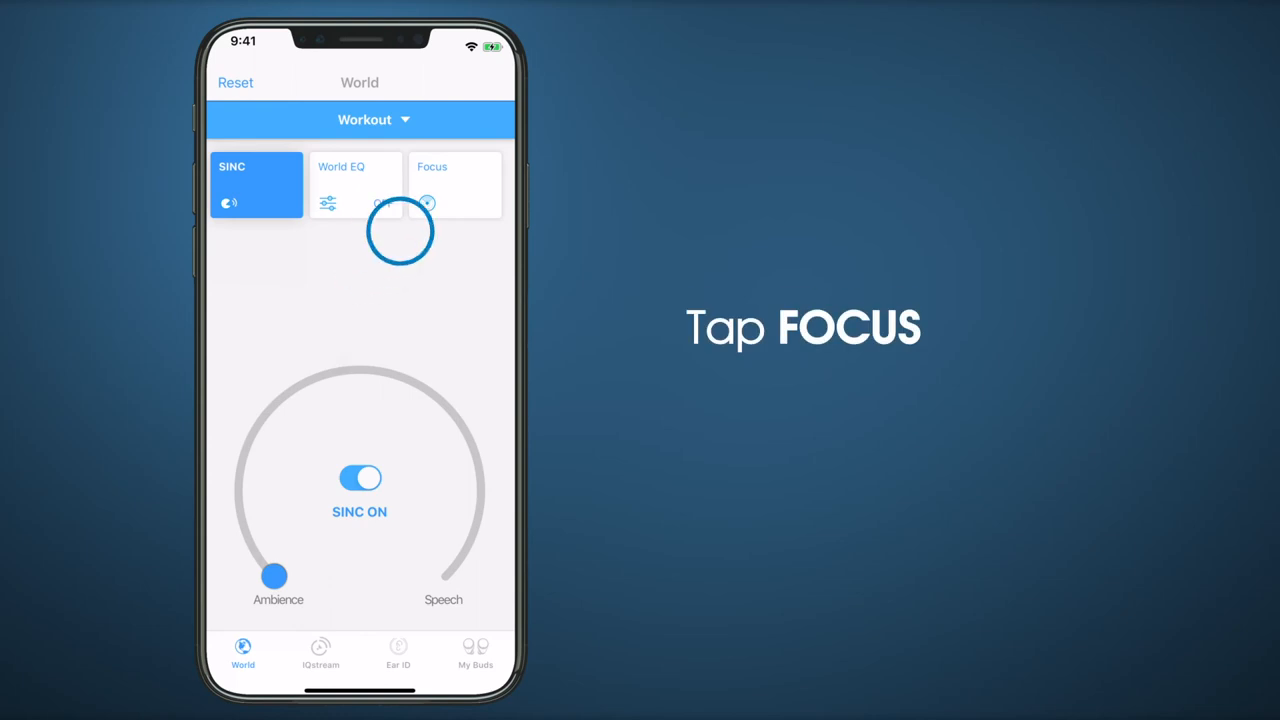
Step: Switch Focus on so hearing is directed toward sounds in front
left_click(456, 184)
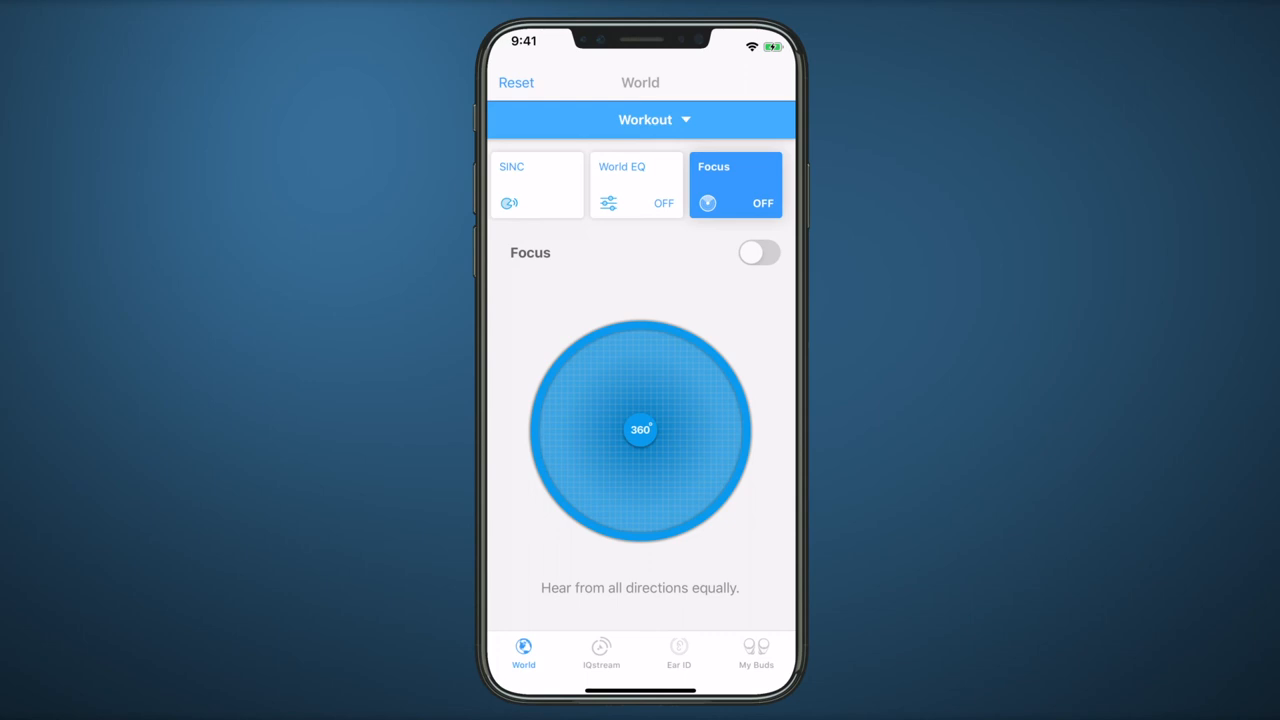
left_click(760, 252)
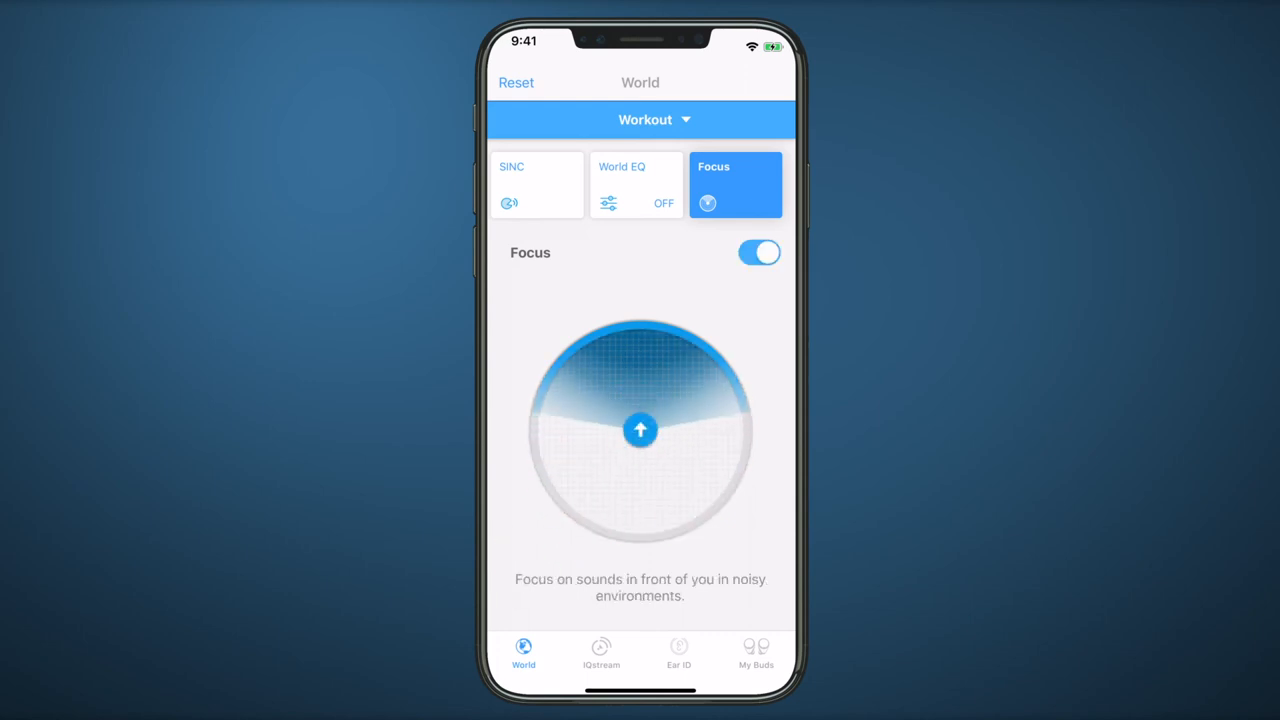